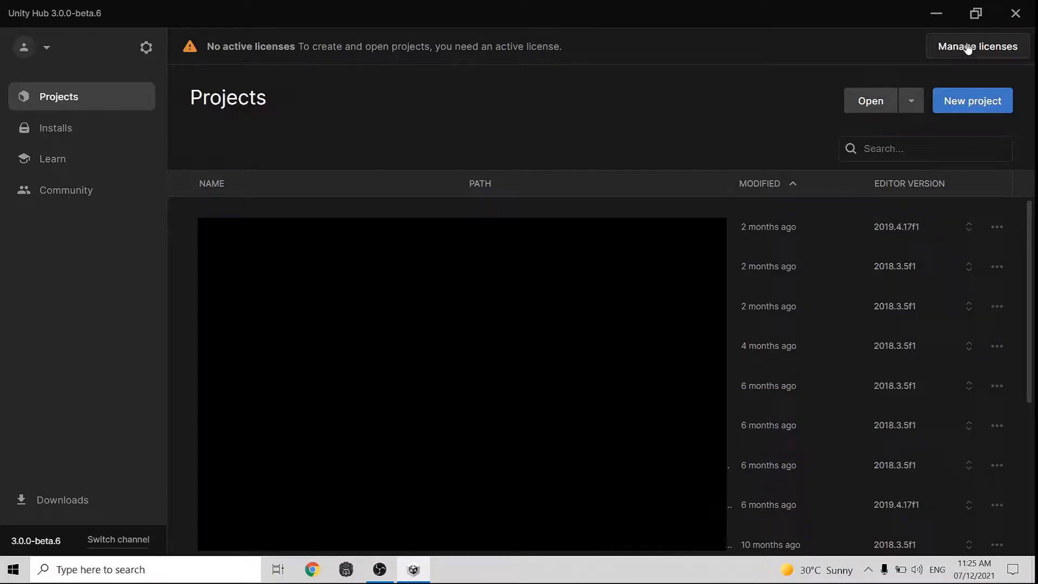
pyautogui.moveTo(910, 72)
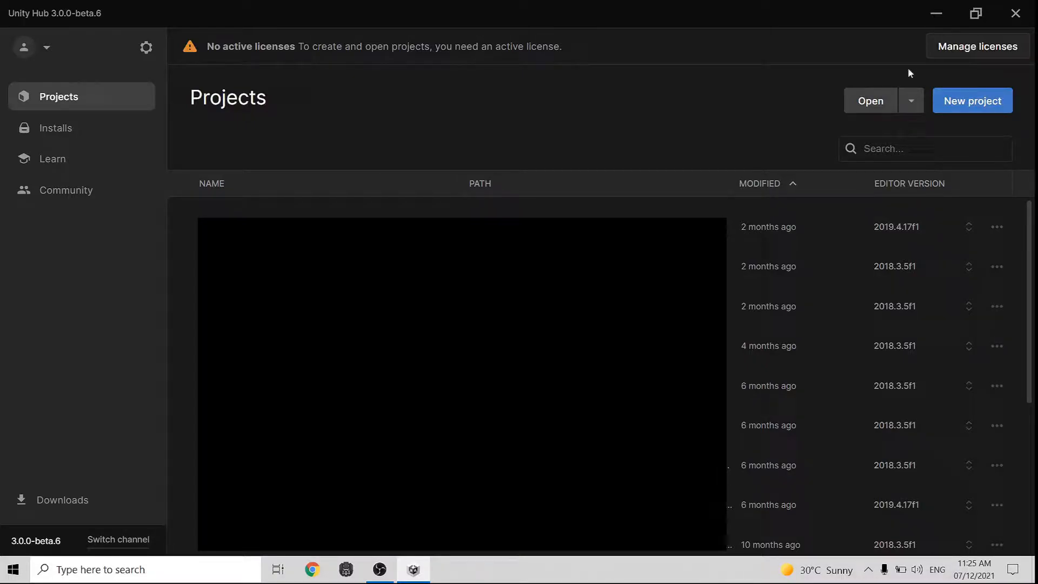
pyautogui.moveTo(218, 60)
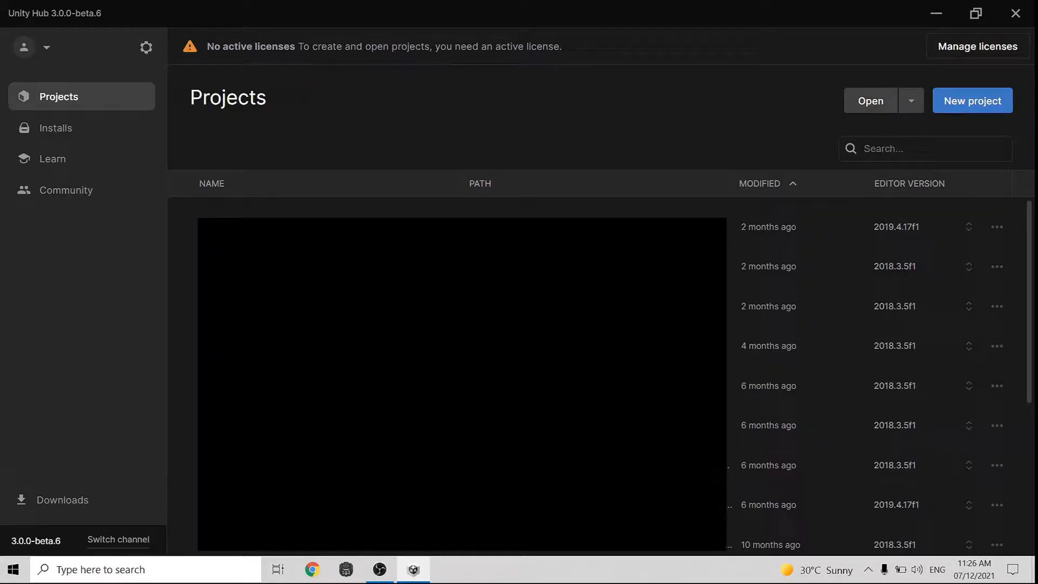
pyautogui.moveTo(258, 58)
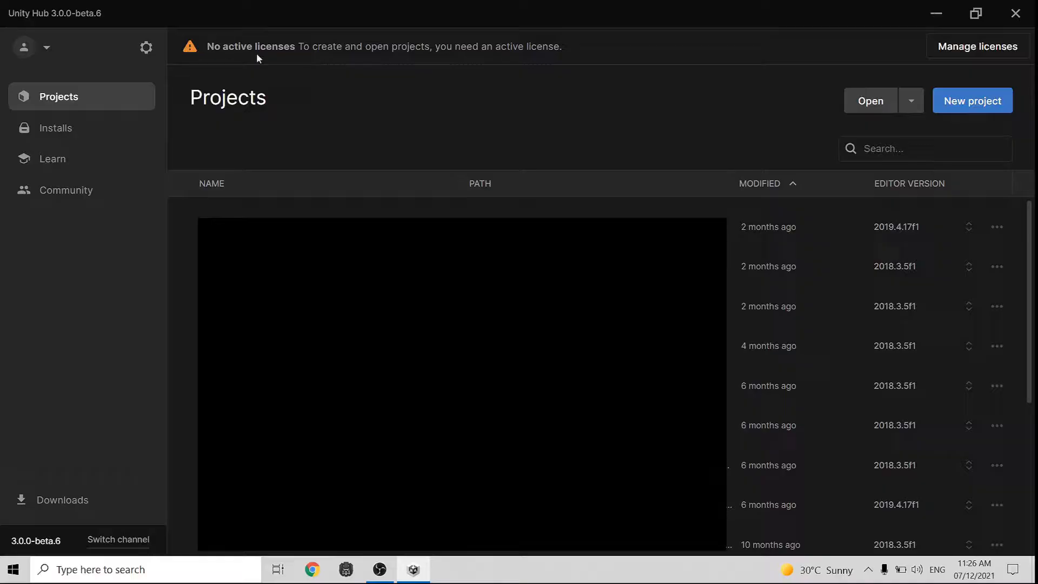
pyautogui.moveTo(290, 61)
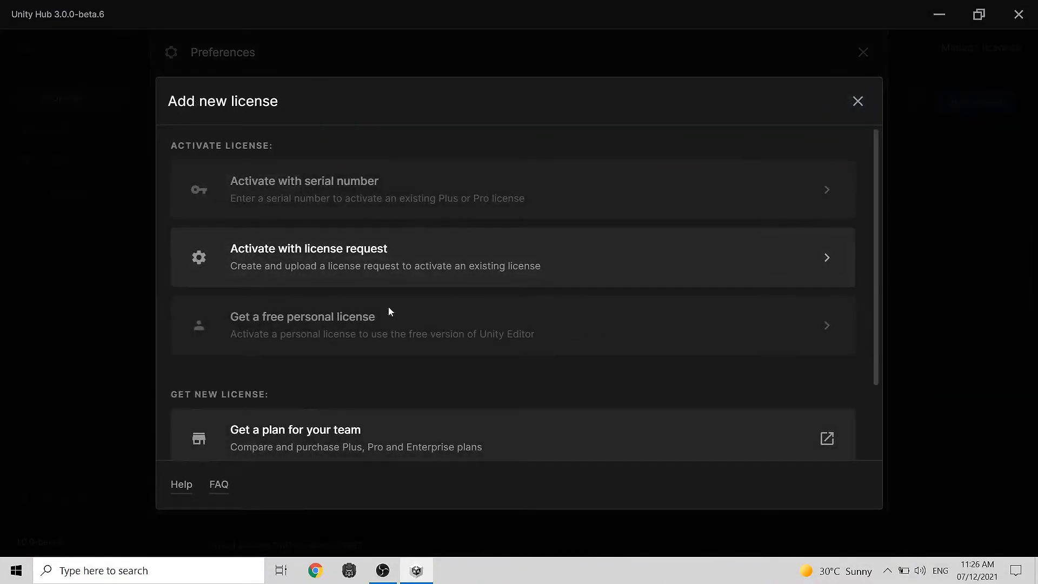
pyautogui.moveTo(818, 199)
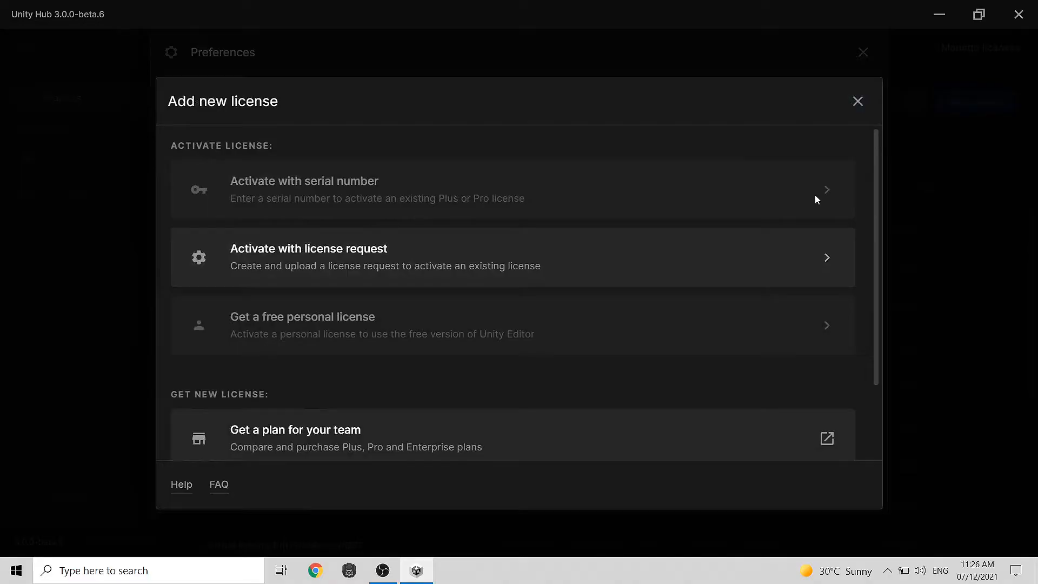
pyautogui.moveTo(393, 255)
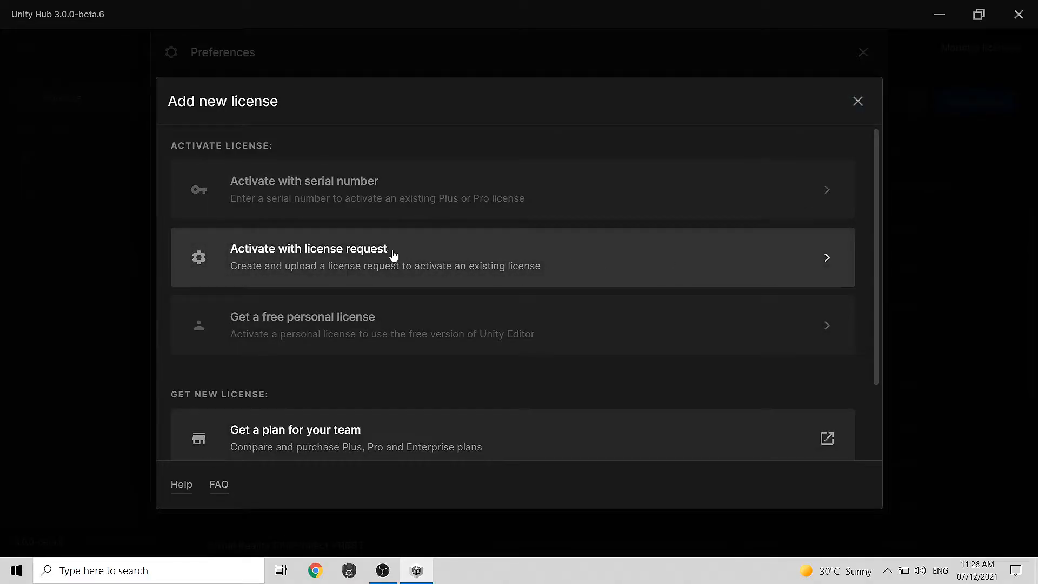
pyautogui.moveTo(225, 171)
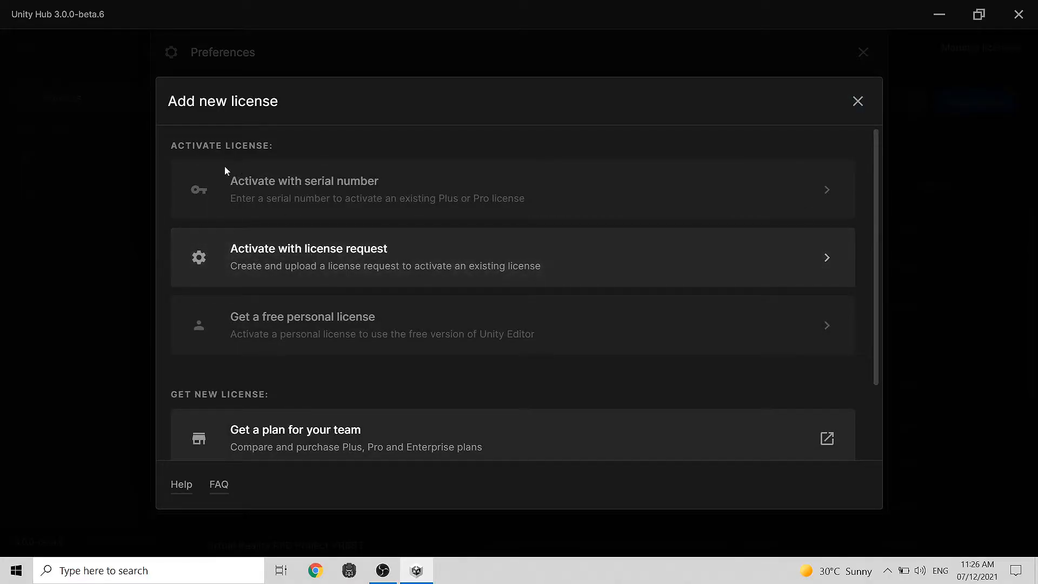
pyautogui.moveTo(251, 206)
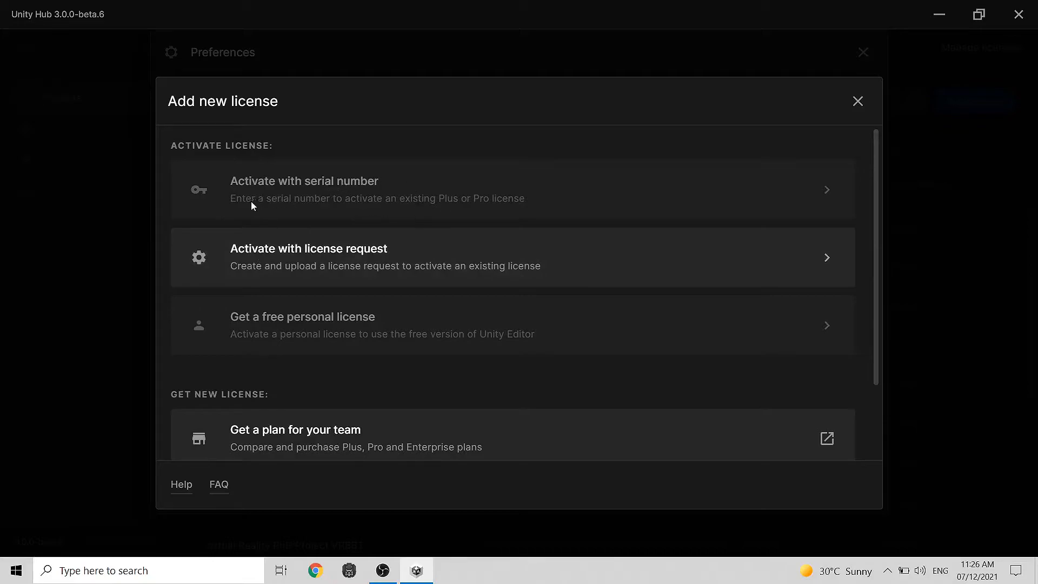
pyautogui.moveTo(517, 214)
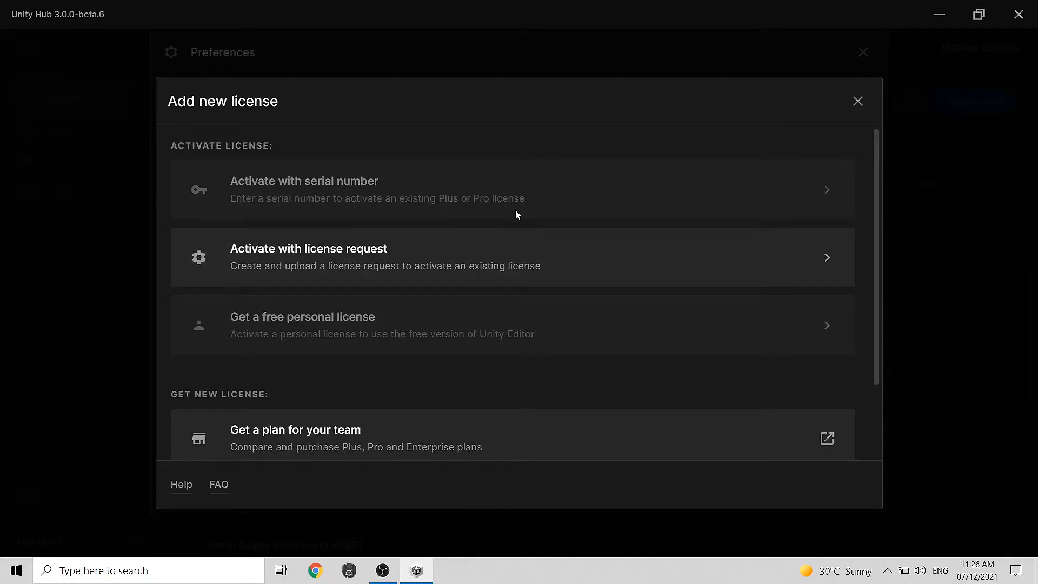
pyautogui.moveTo(353, 236)
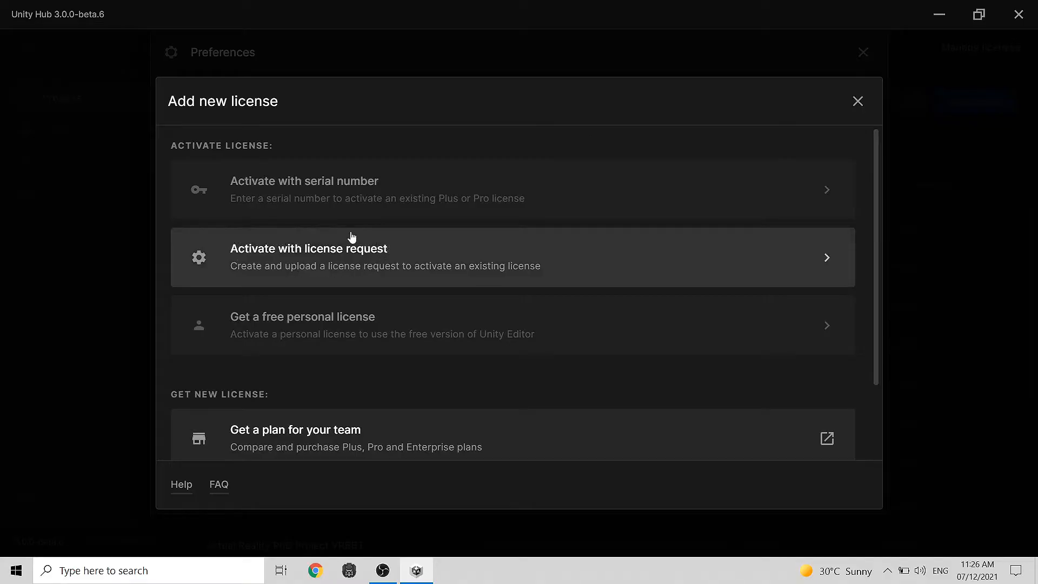
pyautogui.moveTo(398, 278)
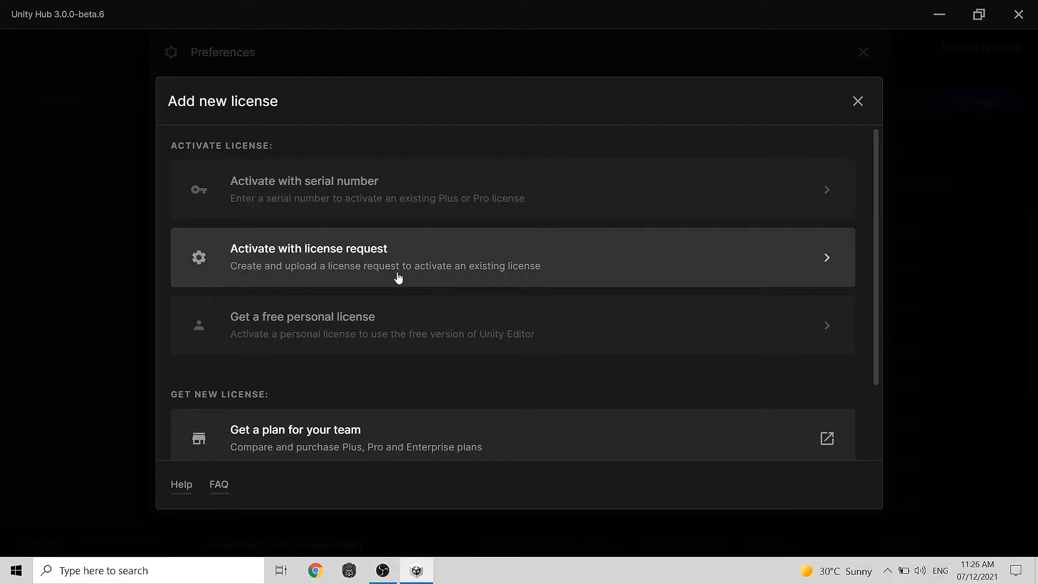
pyautogui.moveTo(245, 339)
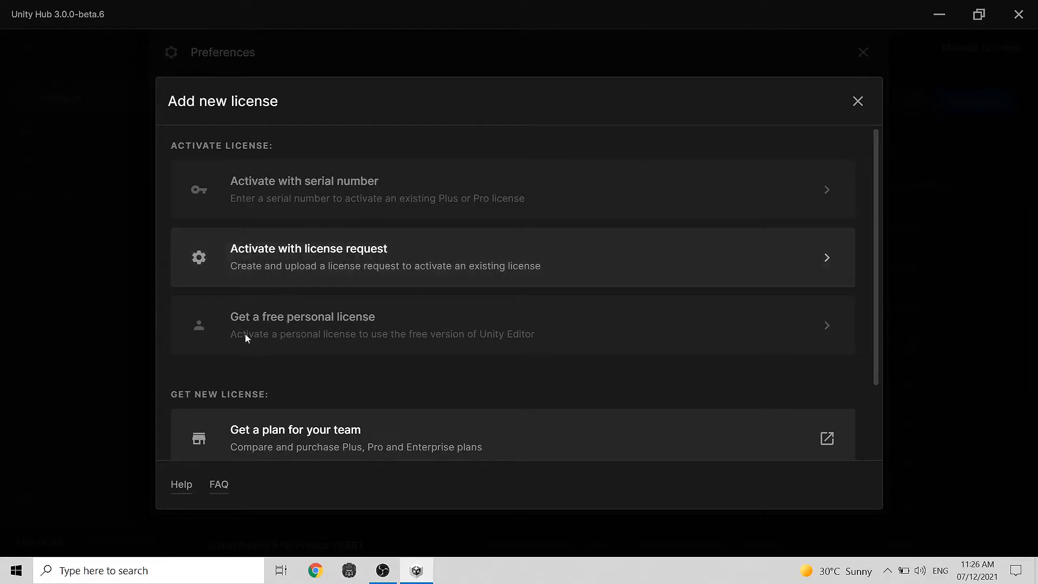
pyautogui.moveTo(291, 328)
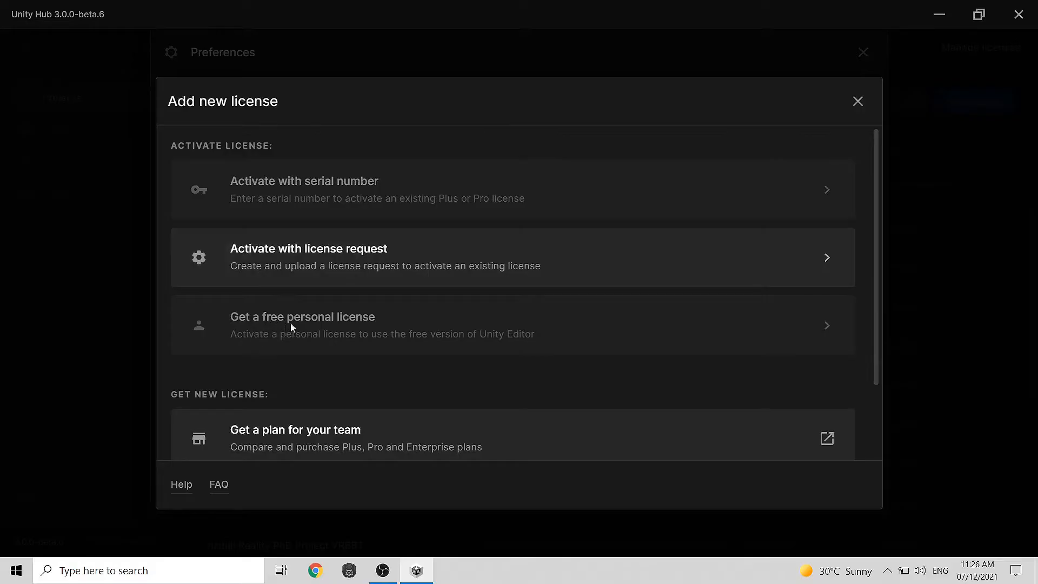
pyautogui.moveTo(355, 327)
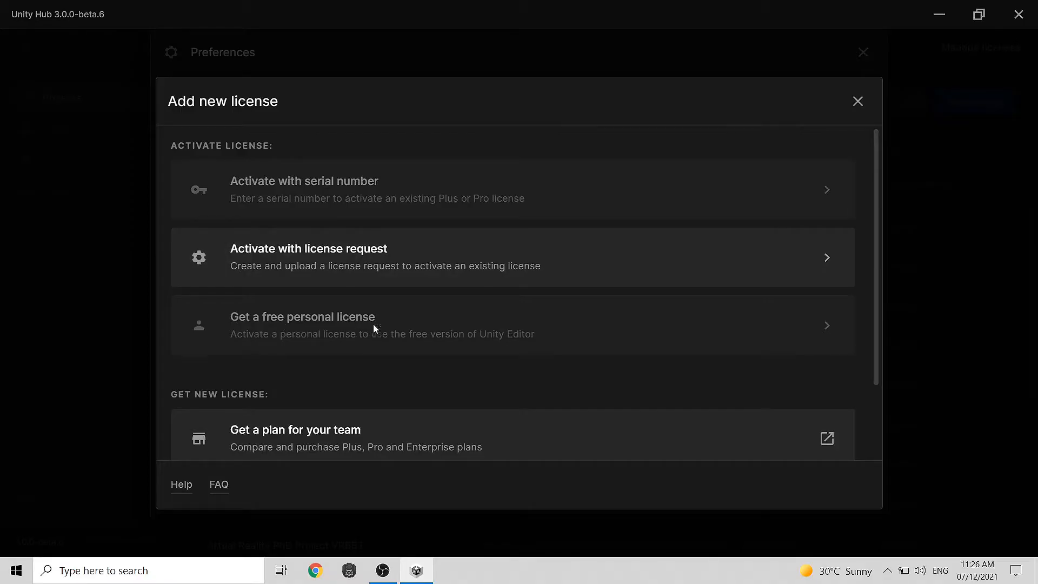
pyautogui.moveTo(380, 313)
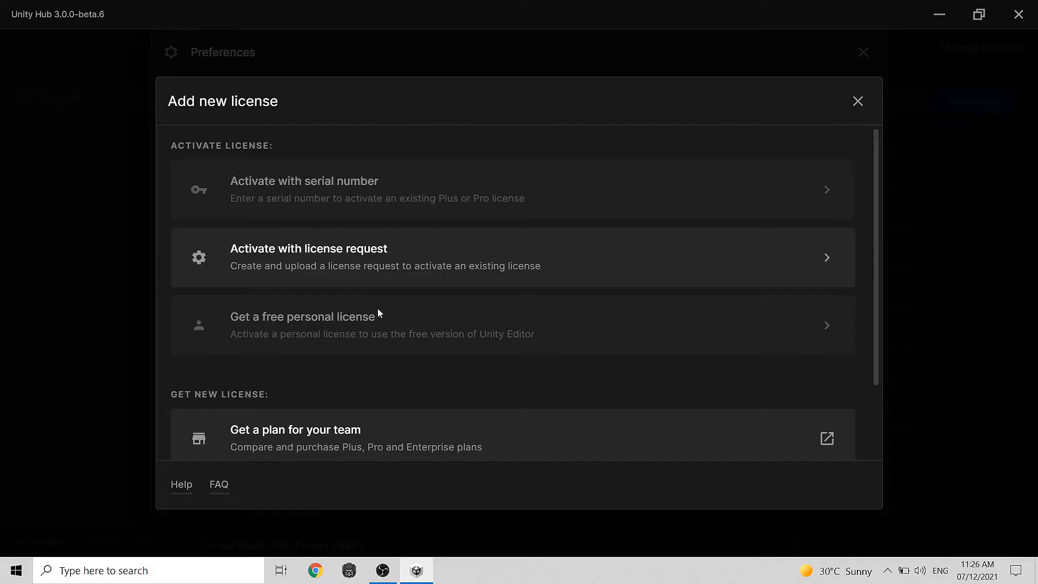
pyautogui.moveTo(380, 298)
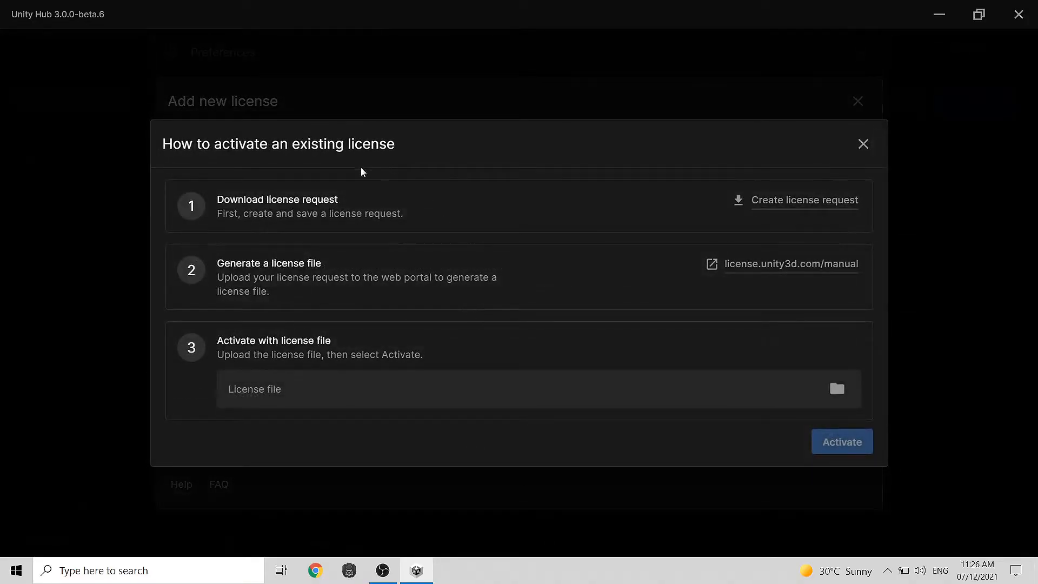
pyautogui.moveTo(801, 209)
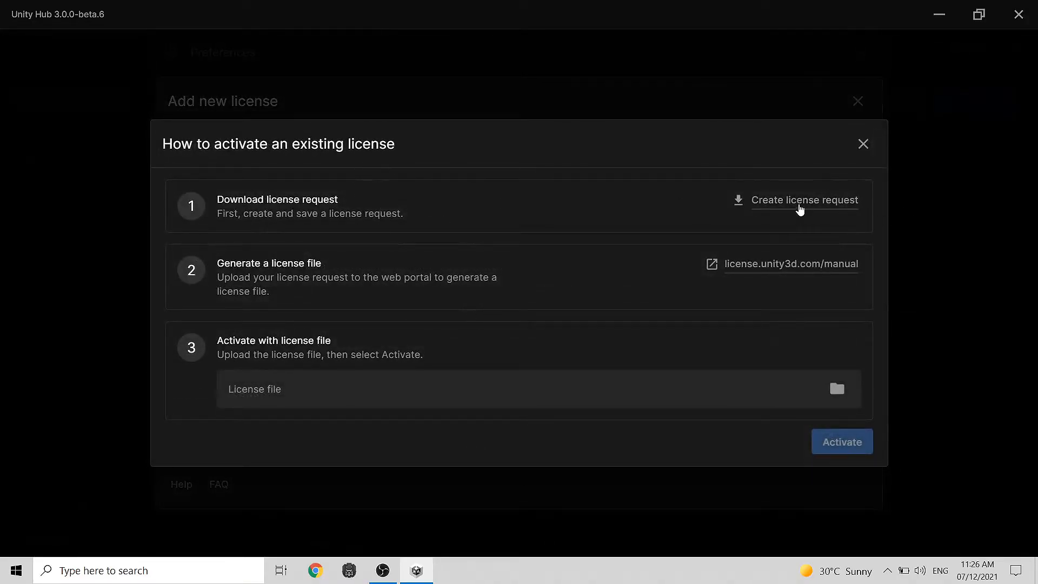
# - Create and save the license request file, returning to the activation steps
pyautogui.click(804, 200)
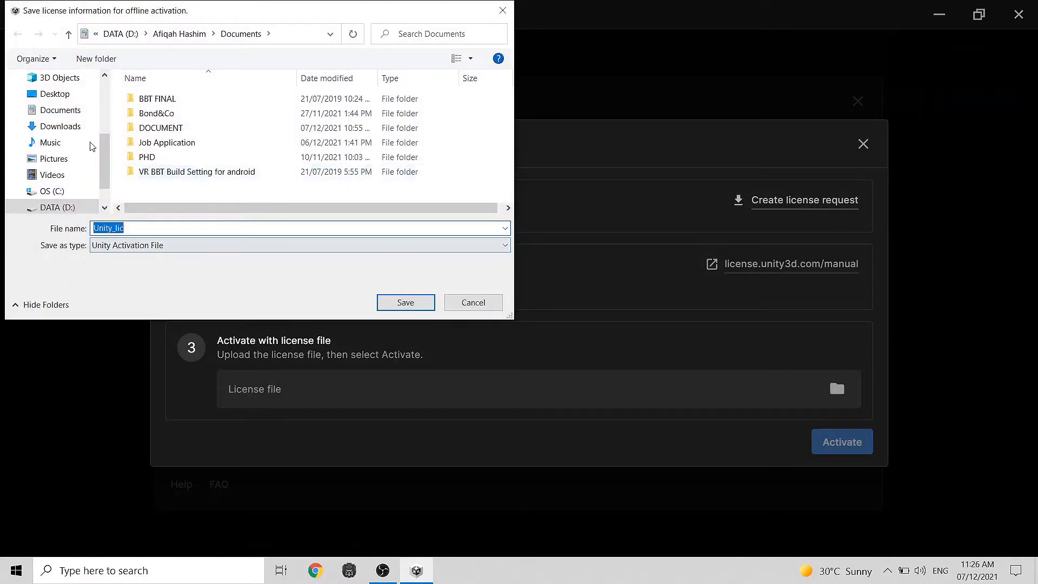
pyautogui.click(58, 125)
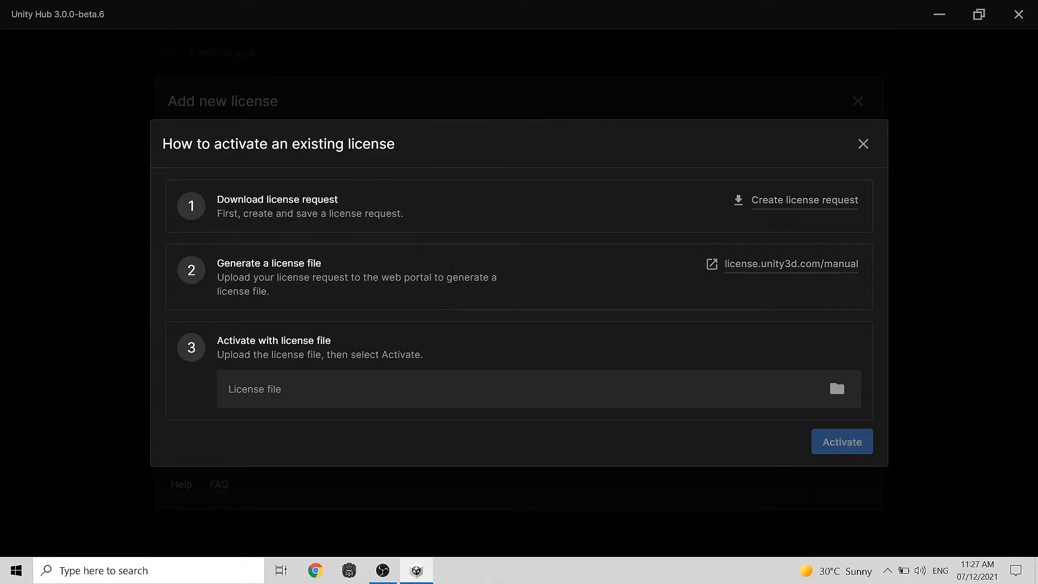
pyautogui.moveTo(748, 273)
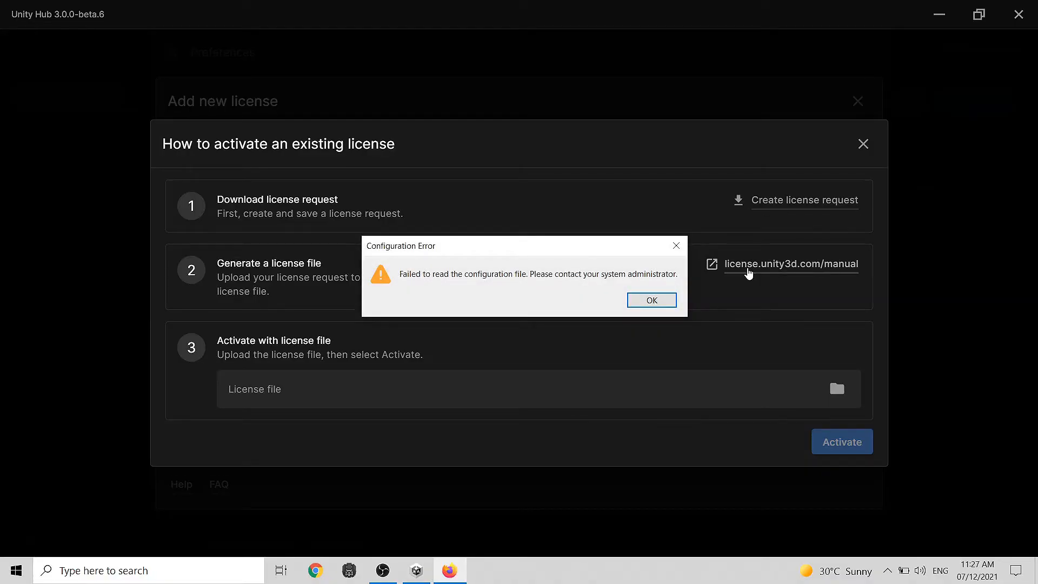
# - Dismiss the configuration error and start Google sign-in for Unity ID
pyautogui.click(791, 264)
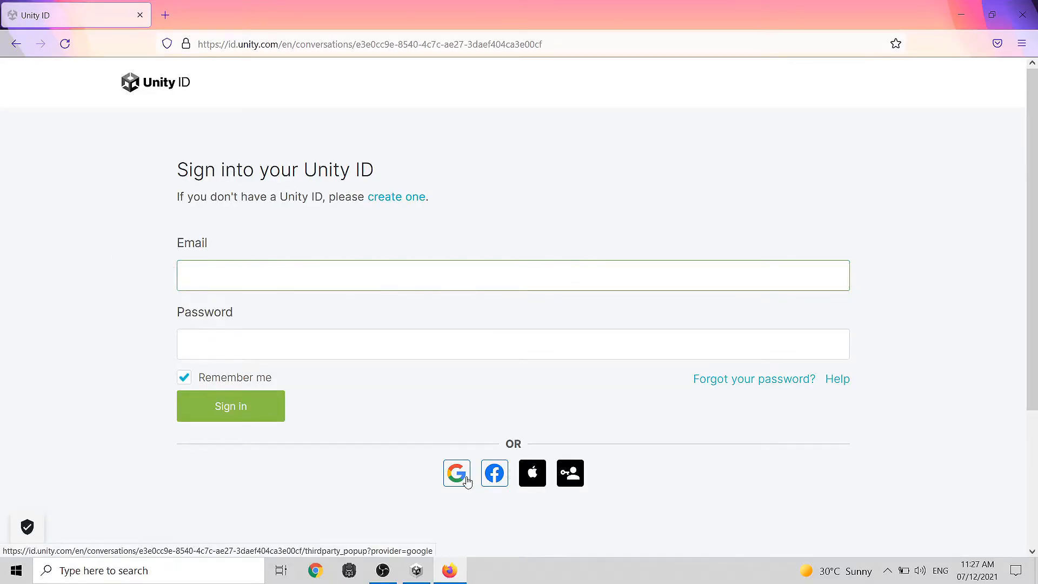
pyautogui.click(456, 473)
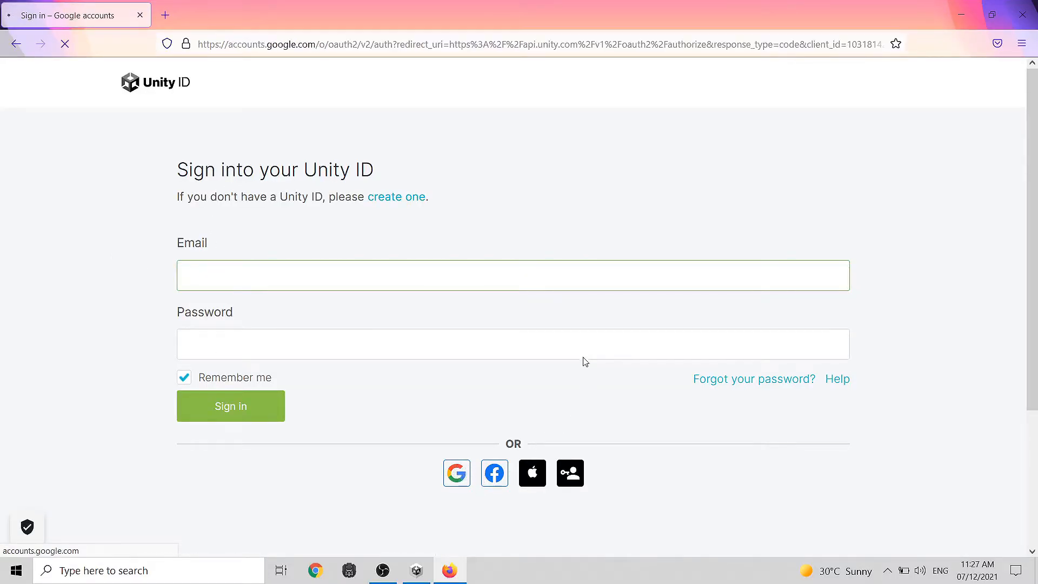
pyautogui.click(457, 473)
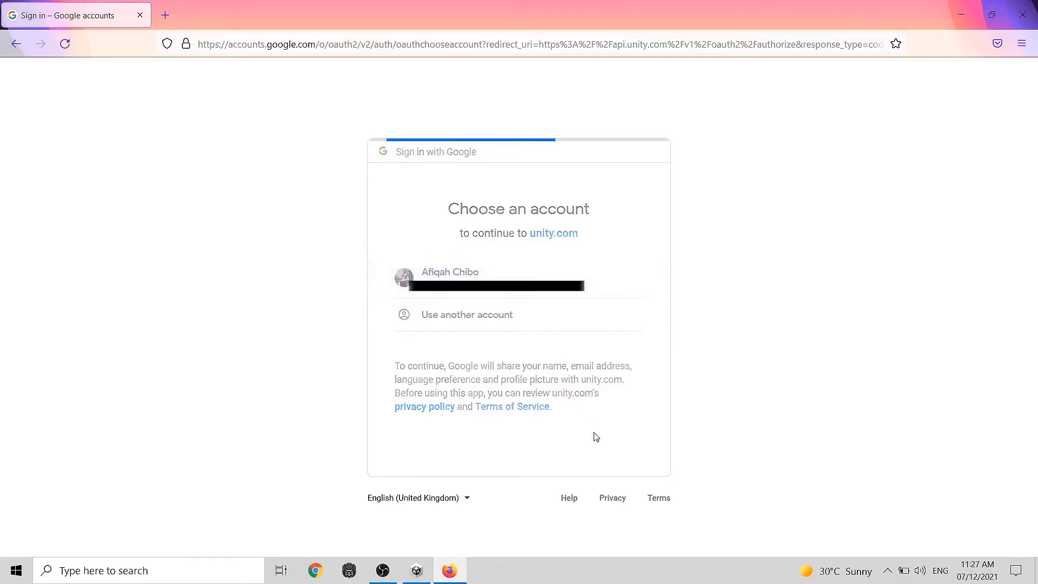
# - Choose the Google account and dismiss the 'Unity has made updates' notice to reach Manual activation
pyautogui.click(518, 278)
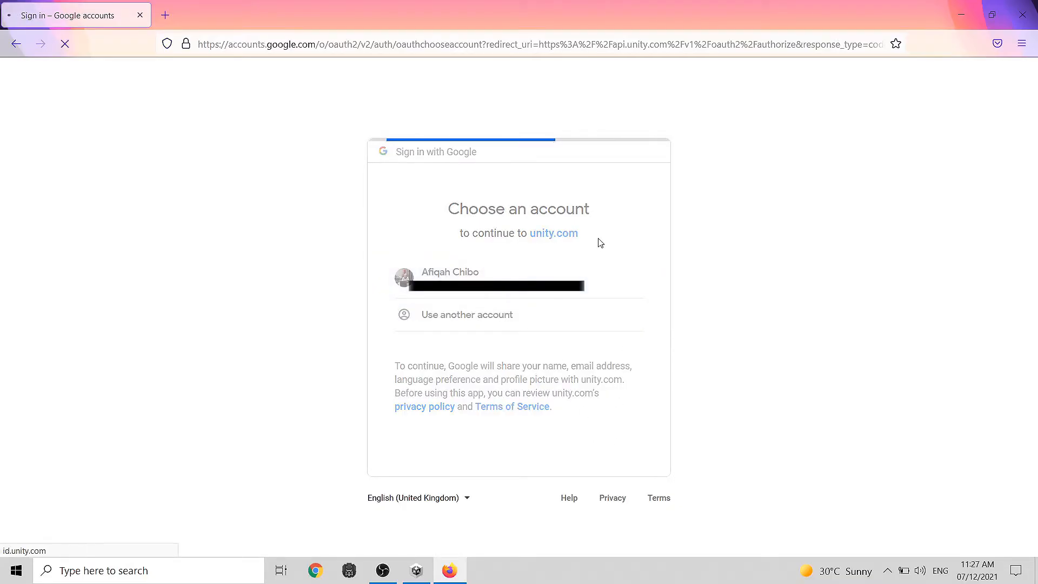
pyautogui.click(489, 278)
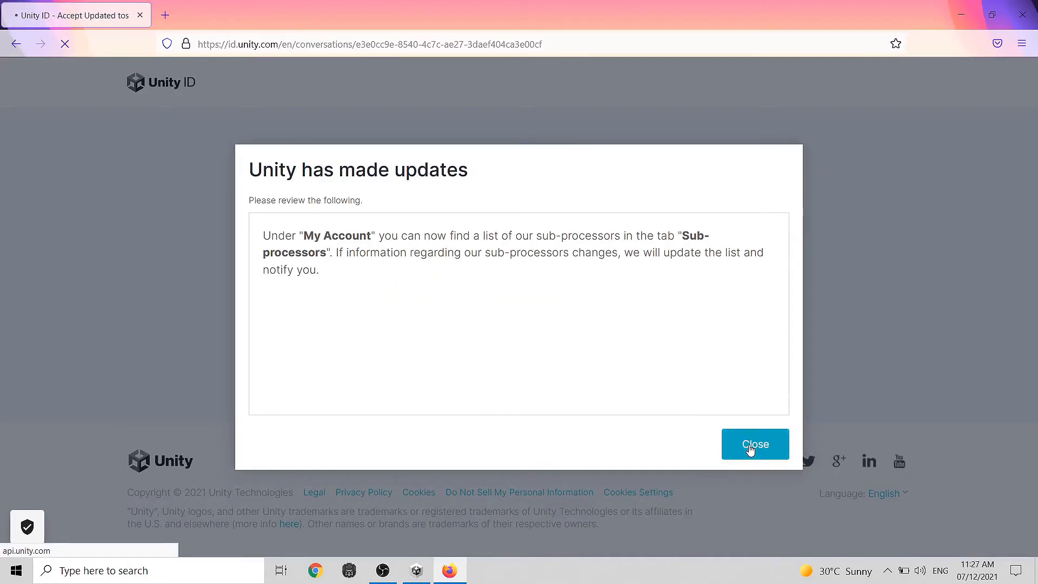
pyautogui.click(755, 444)
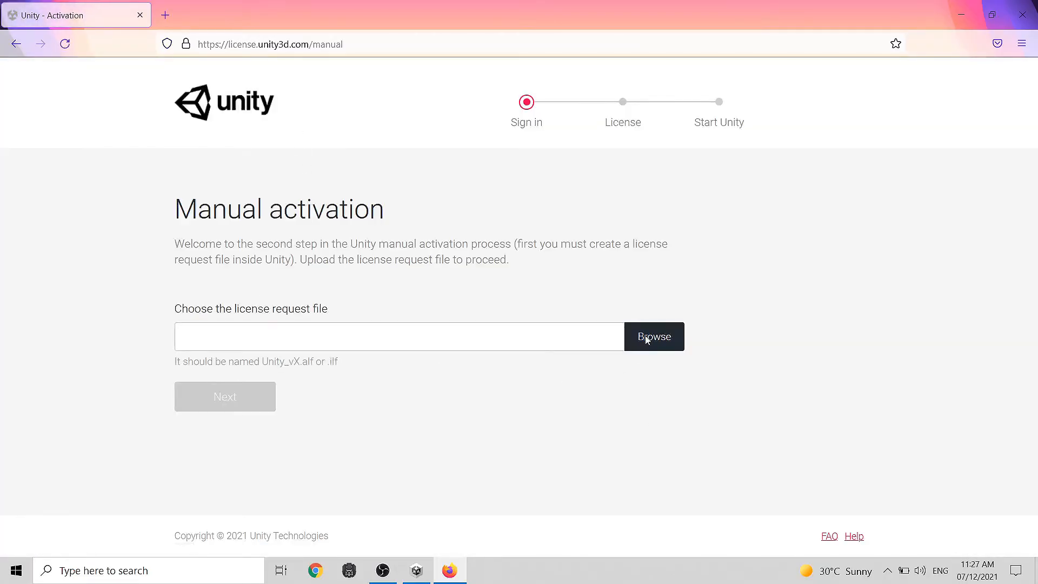
# - Upload the Unity_lic.alf request file and continue to the license type choice
pyautogui.click(653, 336)
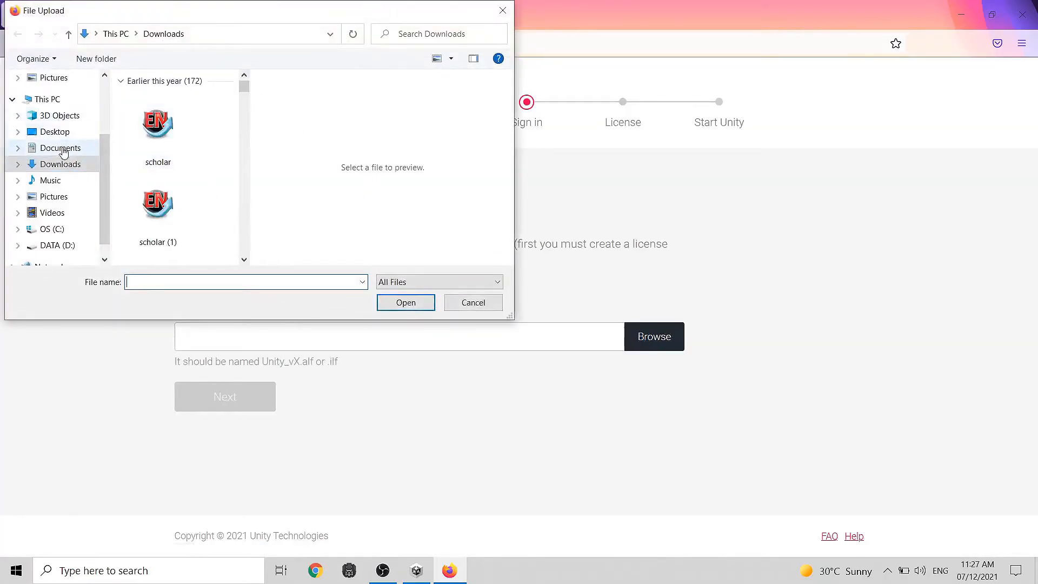
pyautogui.scroll(-3)
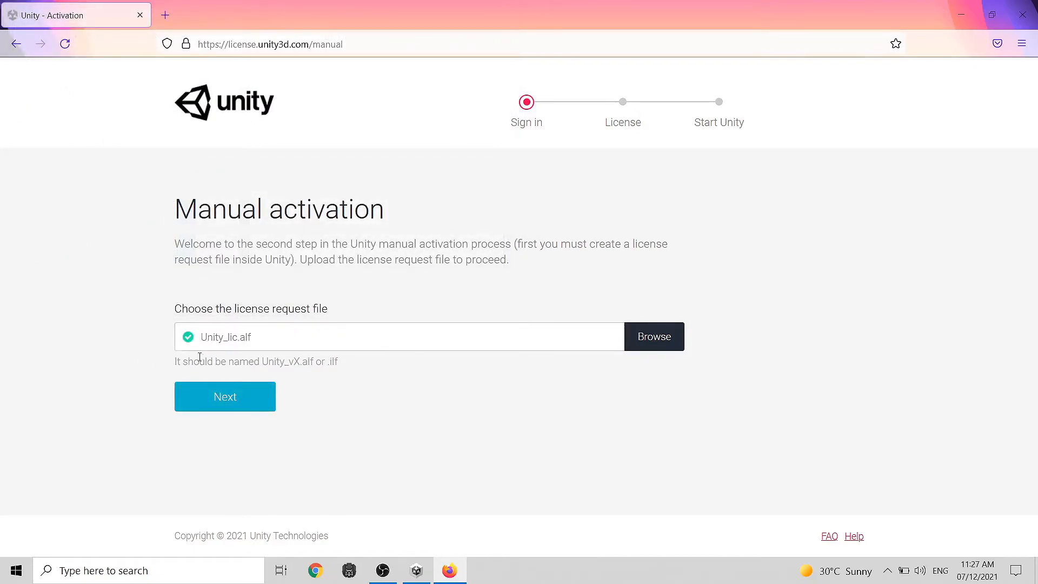
pyautogui.click(225, 397)
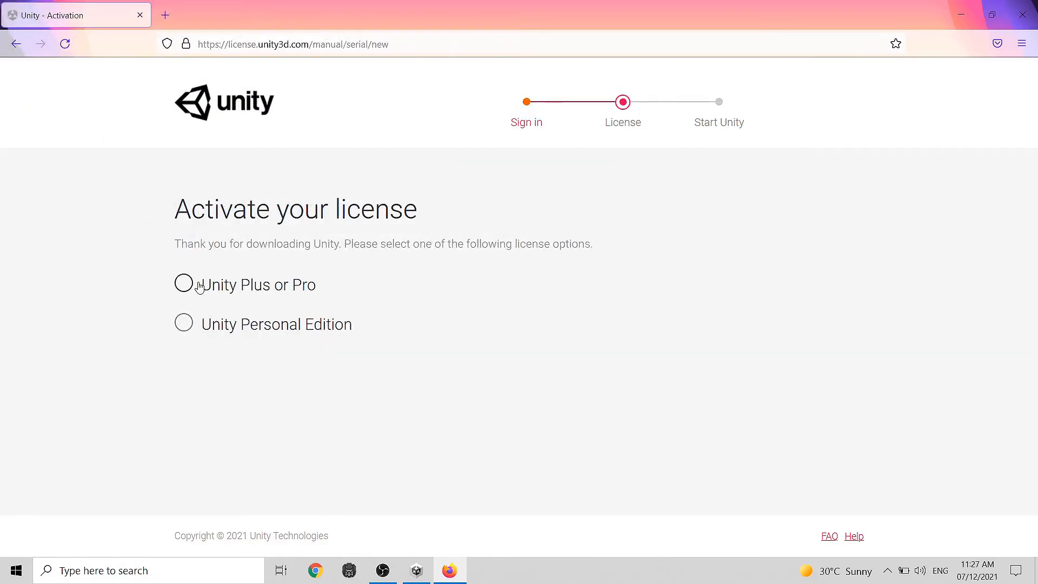
# - Choose Unity Personal Edition with 'I don't use Unity in a professional capacity' and continue
pyautogui.click(184, 323)
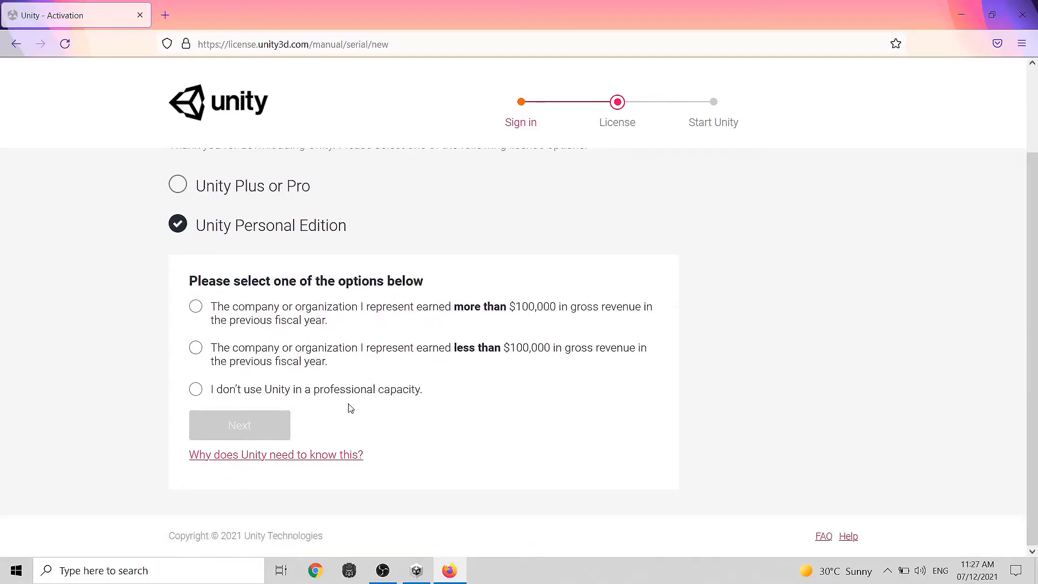
pyautogui.click(196, 390)
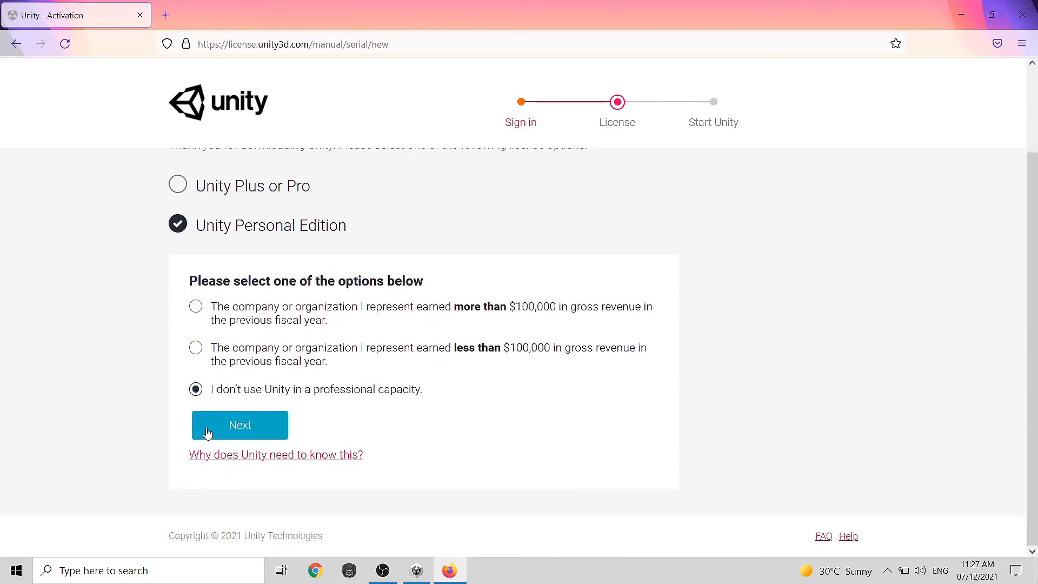
pyautogui.click(240, 425)
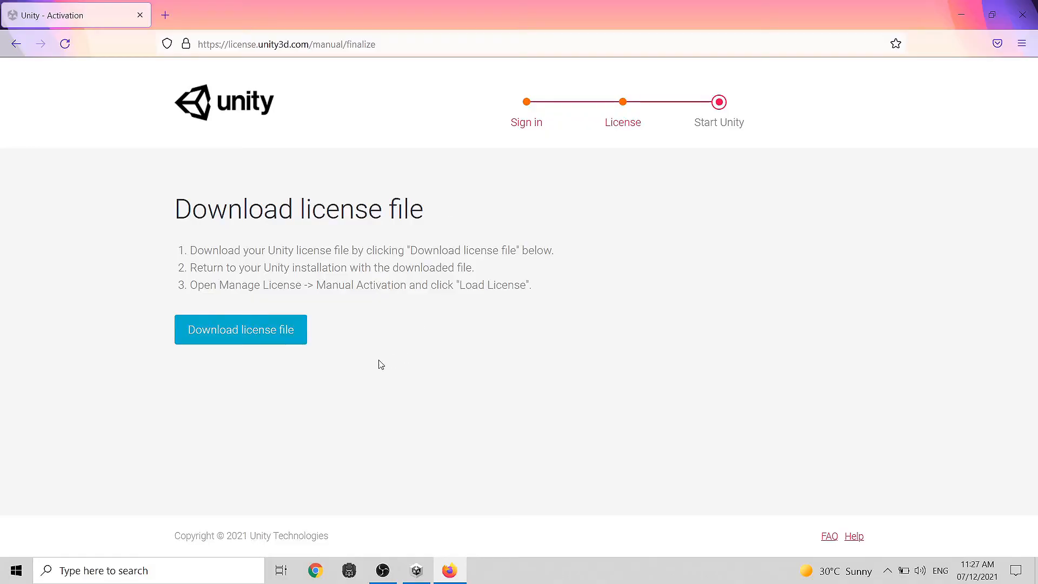
# - Download and save the generated Unity_v2017.x.ulf license file
pyautogui.click(240, 328)
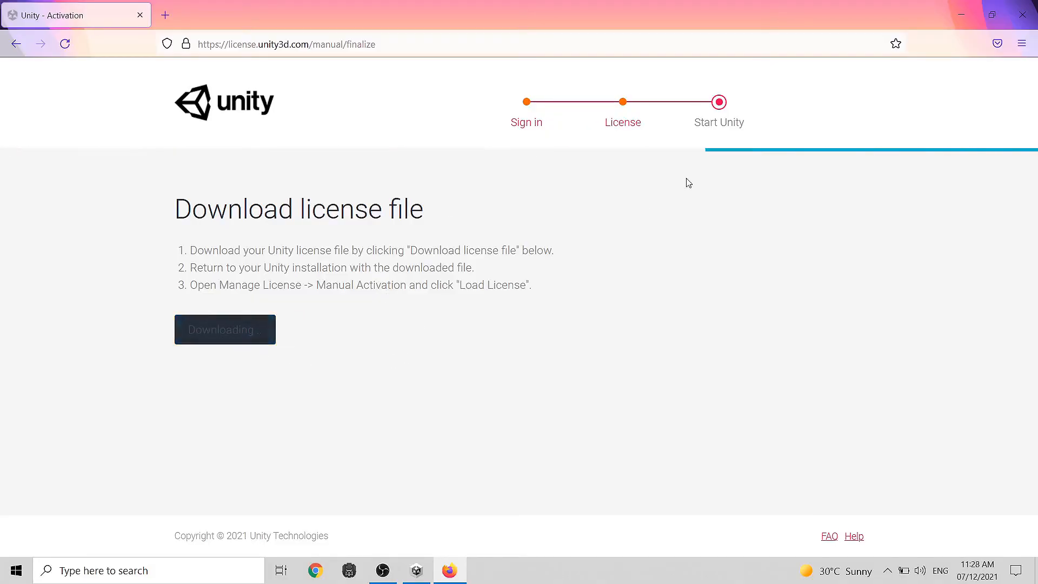
pyautogui.click(225, 328)
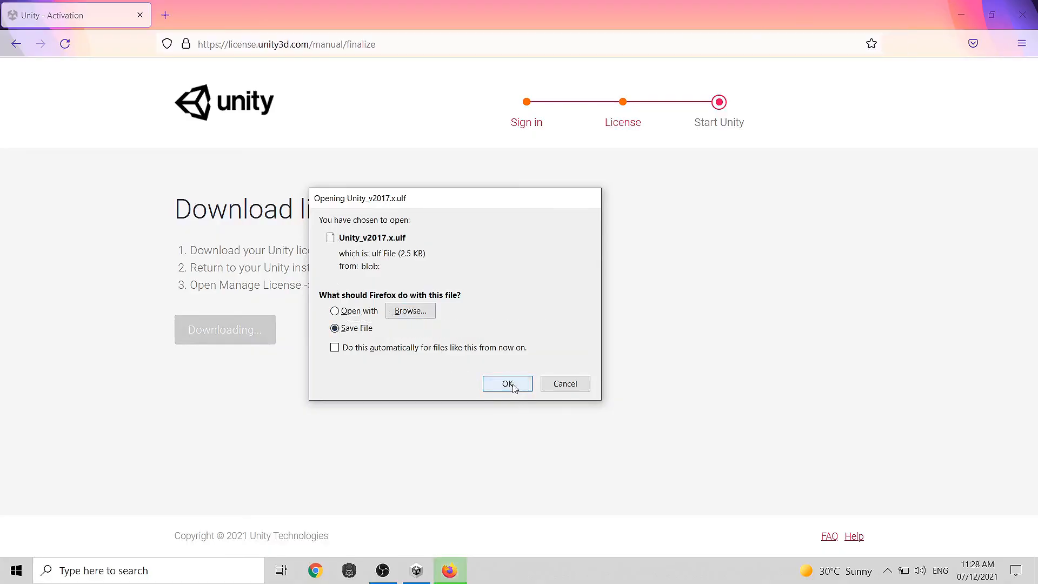
pyautogui.click(507, 383)
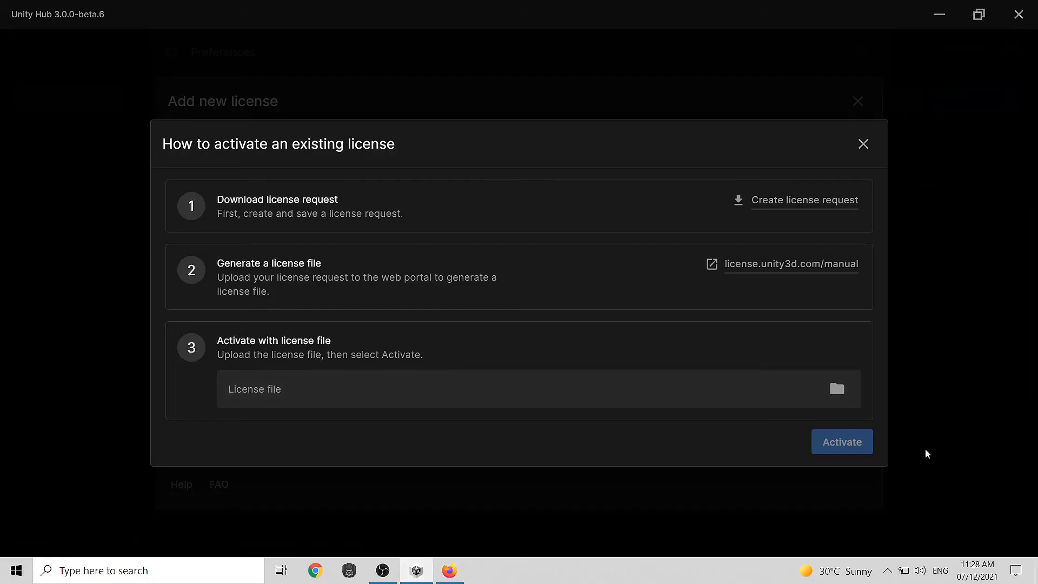
# - Load the downloaded Unity_v2017.x(2).ulf file and activate it as a Personal license
pyautogui.click(836, 389)
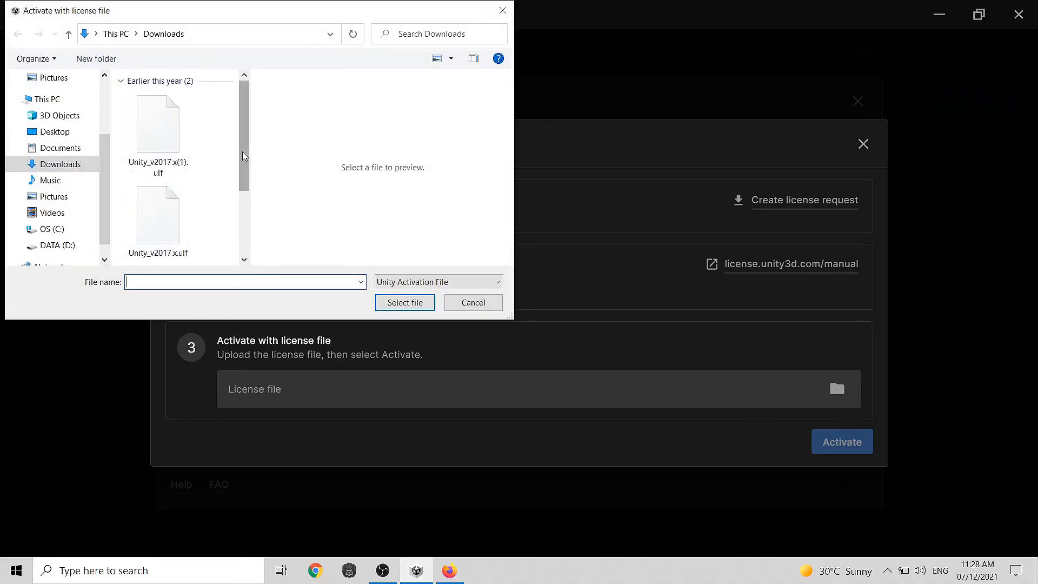
pyautogui.click(158, 215)
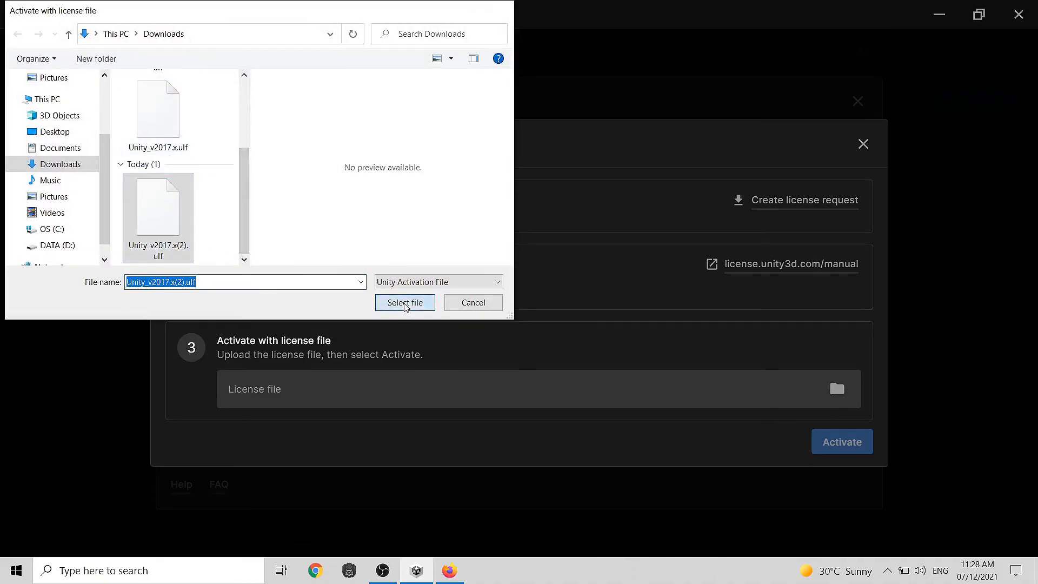
pyautogui.click(403, 303)
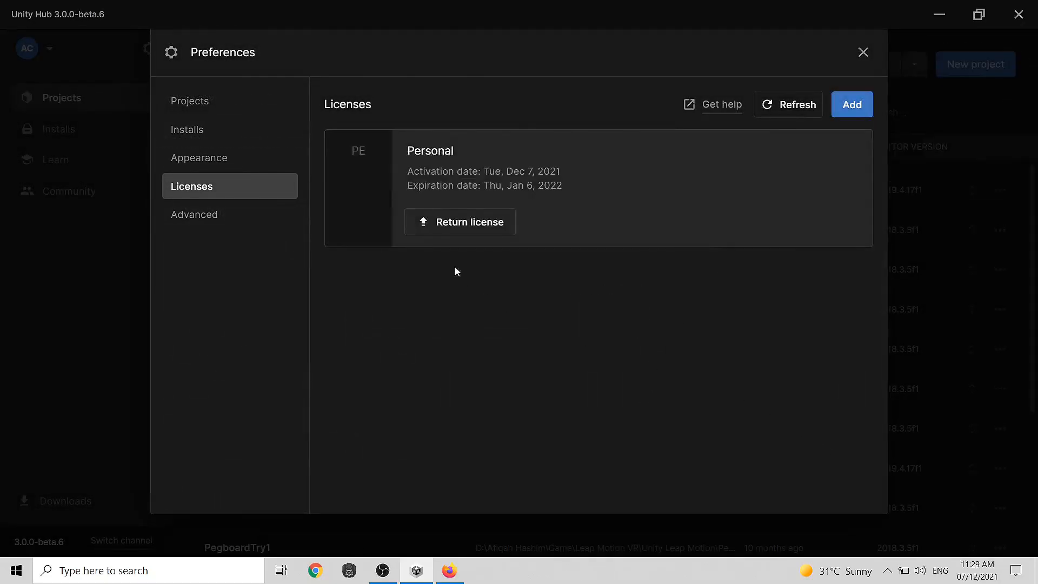
pyautogui.moveTo(323, 171)
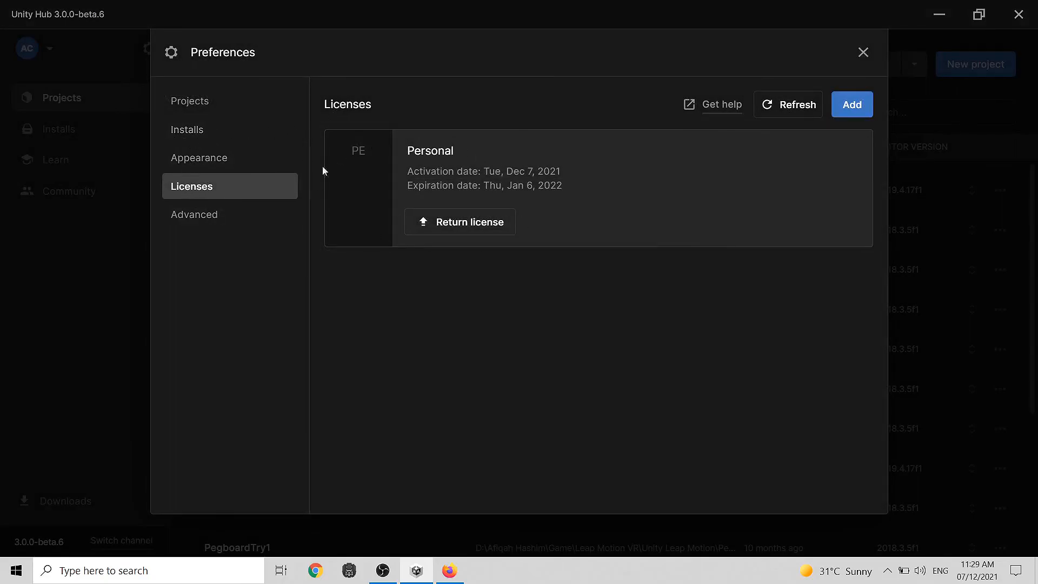